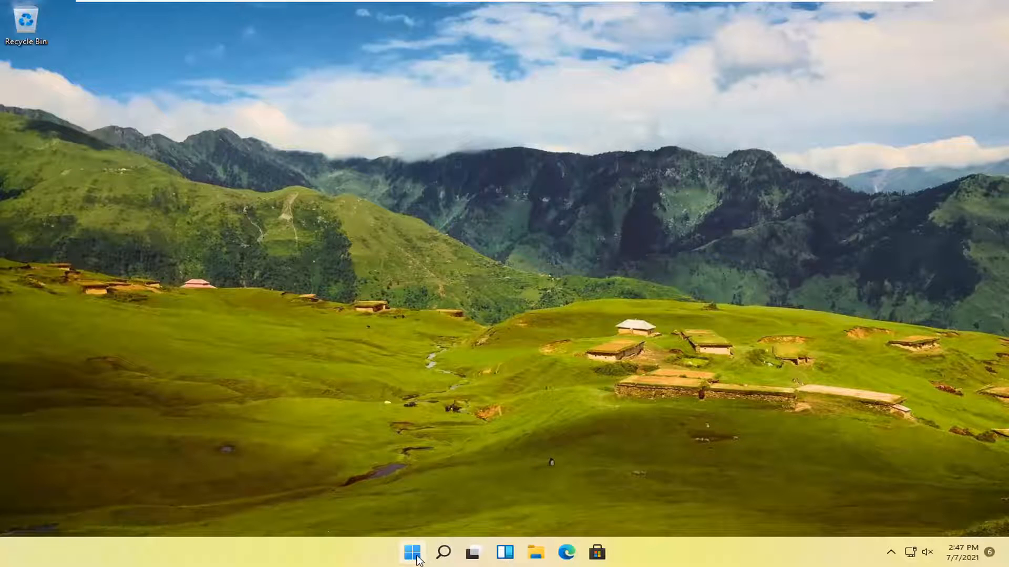
Bring up the Start button's Quick Link menu of system tools
right_click(411, 552)
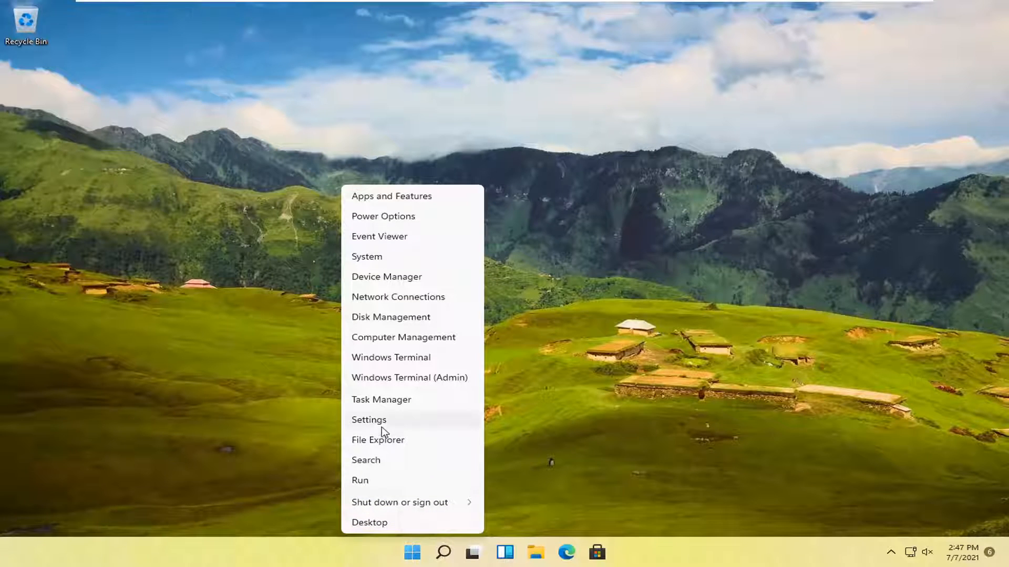
Launch Settings from the Quick Link menu and go to the Personalization page
click(369, 420)
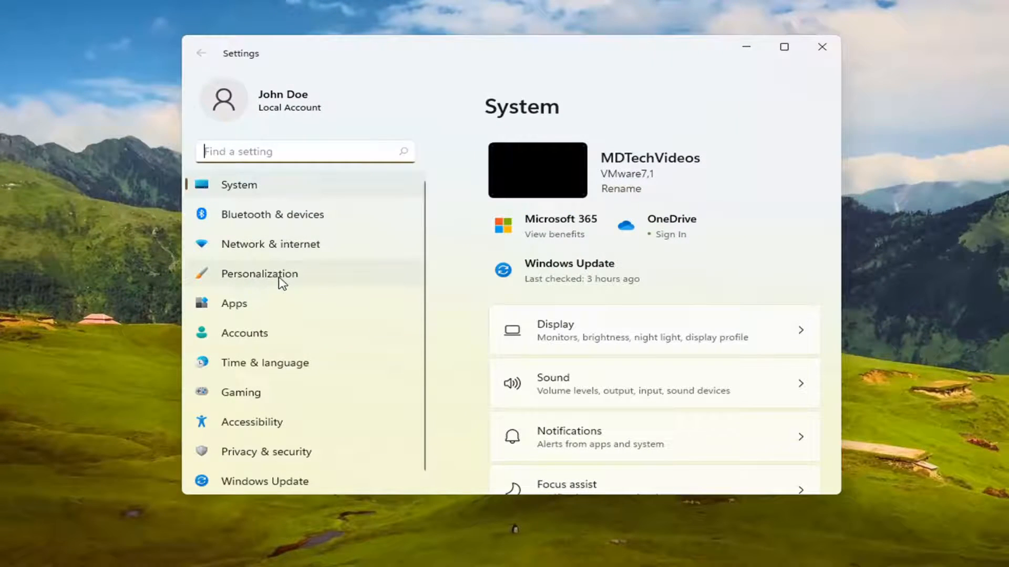
click(260, 273)
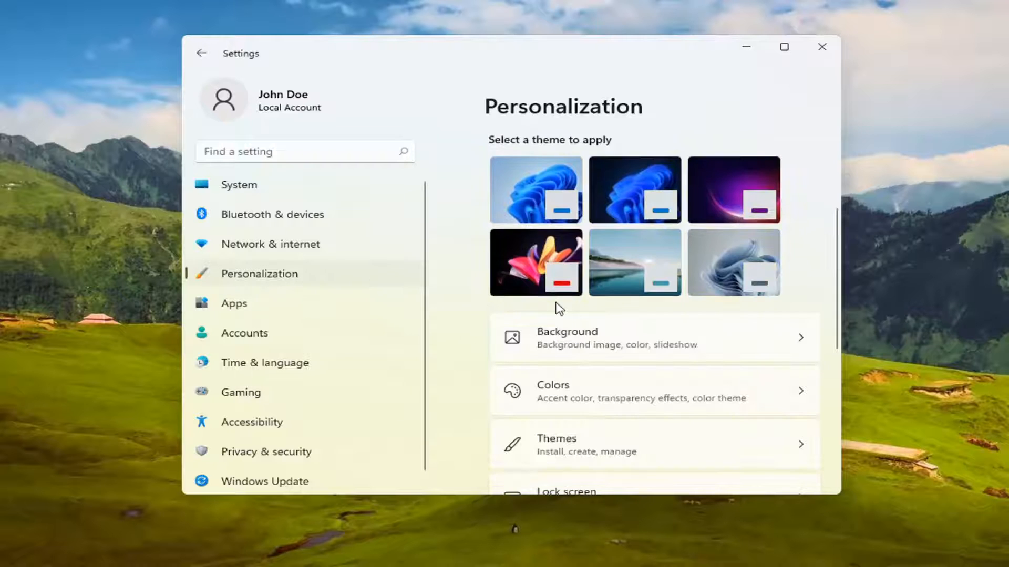
scroll(down, 3)
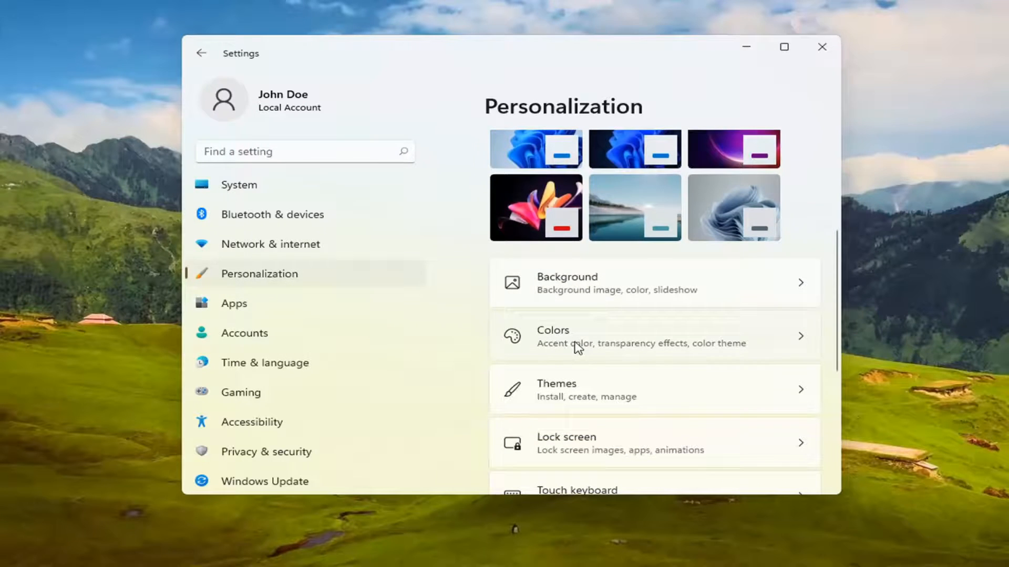
Go to the Colors page under Personalization
click(652, 336)
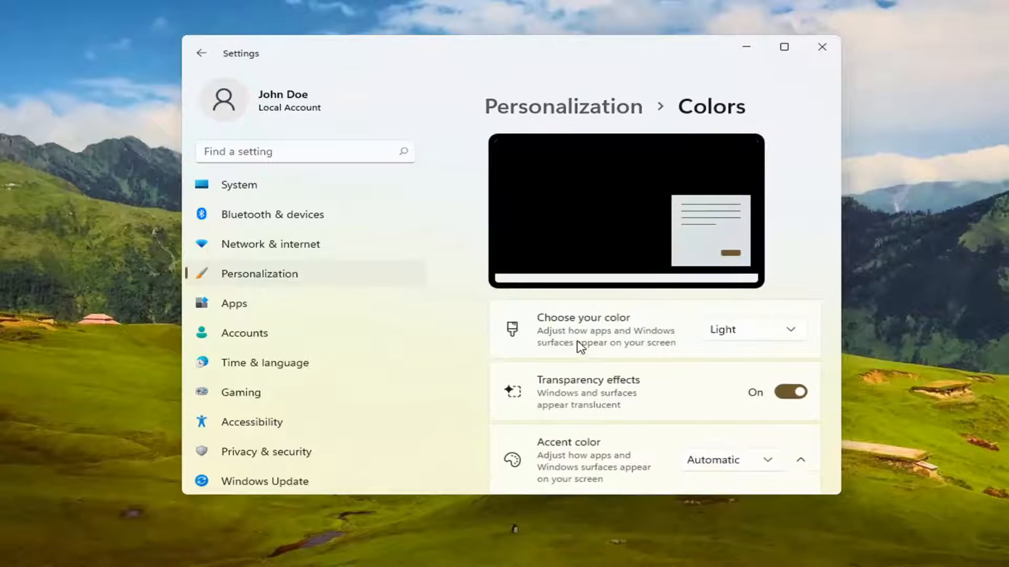
scroll(down, 3)
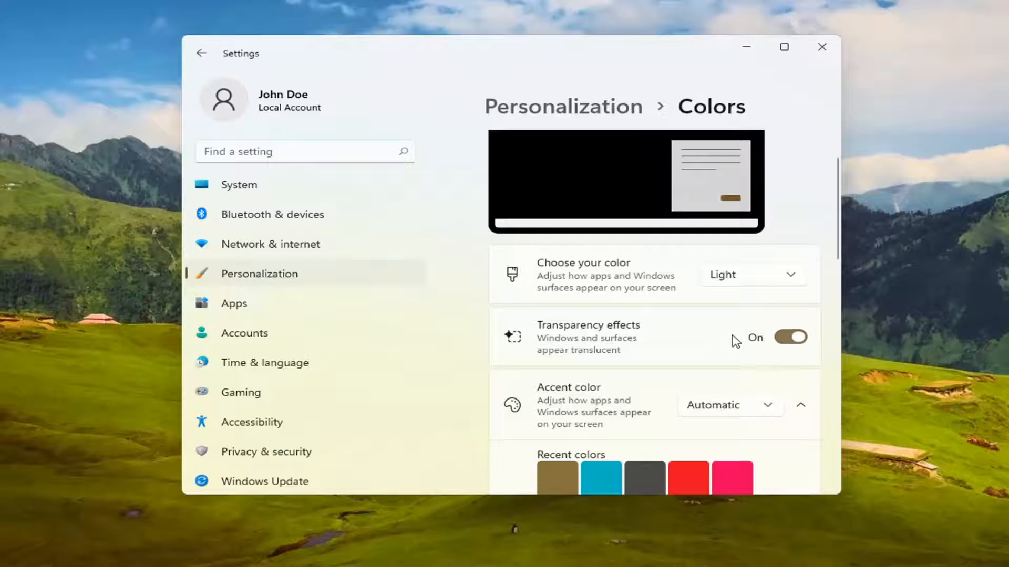
Switch Transparency effects off and close the Settings window
click(790, 336)
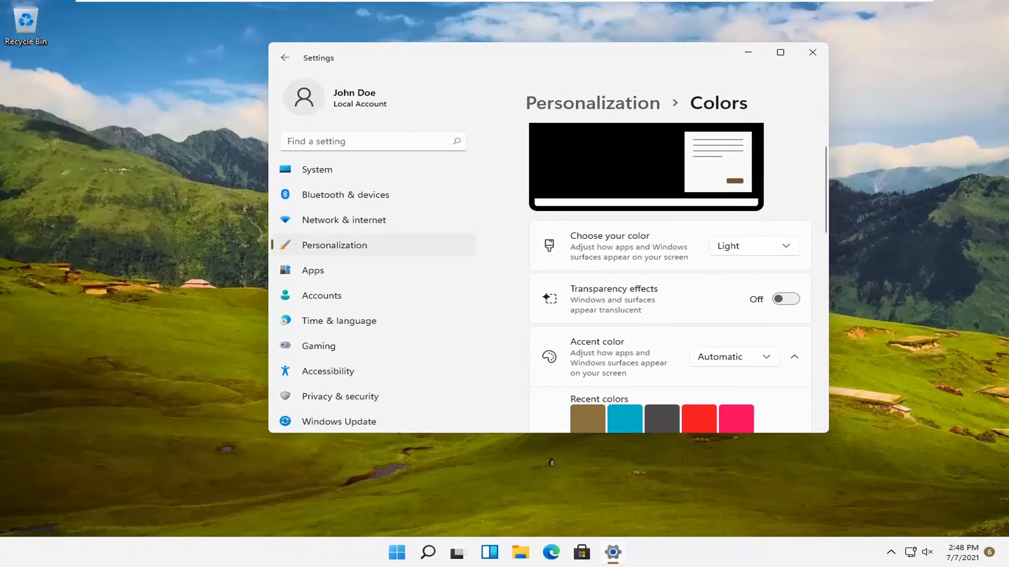
click(812, 53)
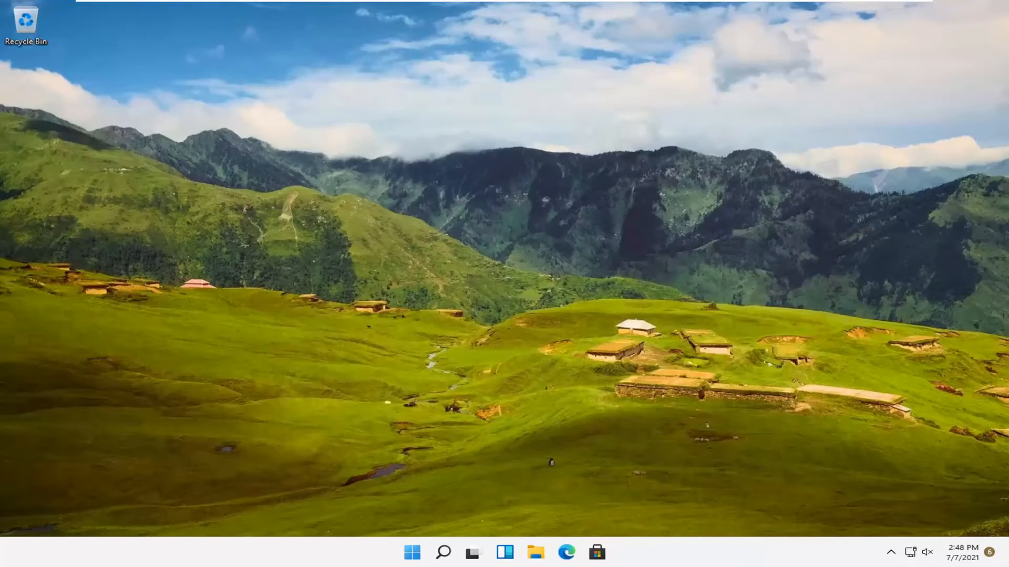